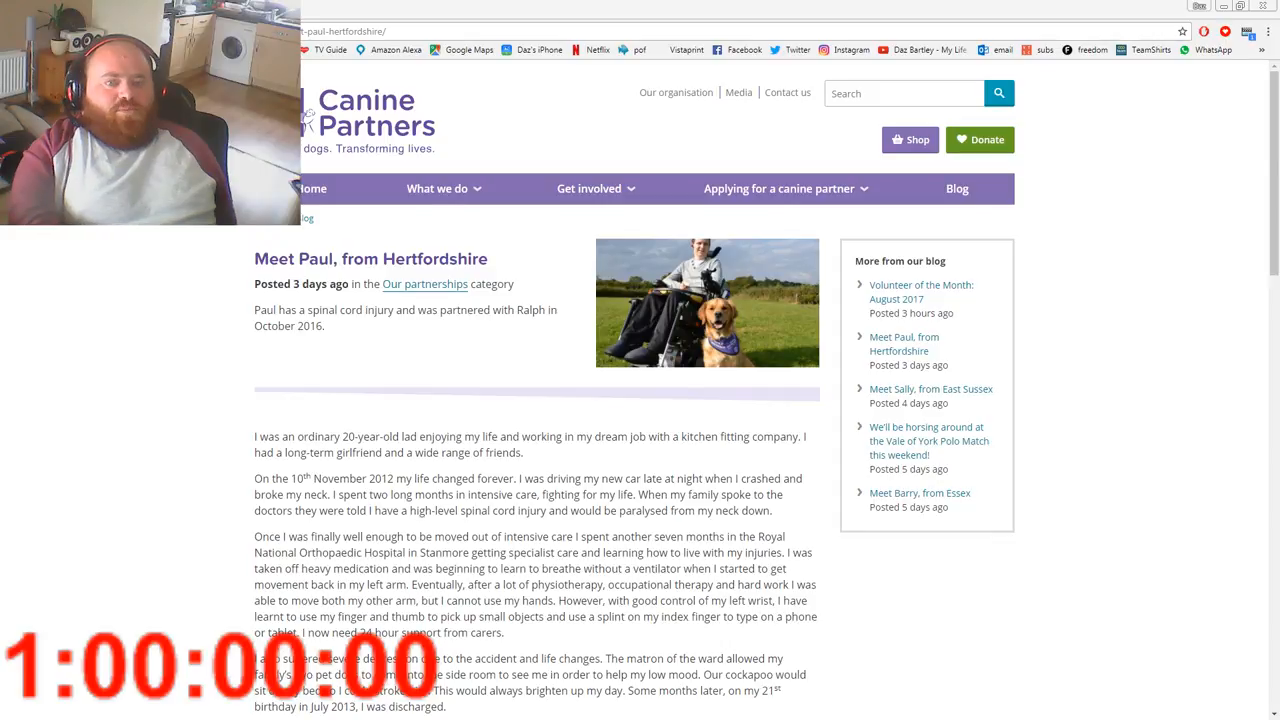
Step: View the Our partnerships category and choose Sally from East Sussex's story
left_click(424, 284)
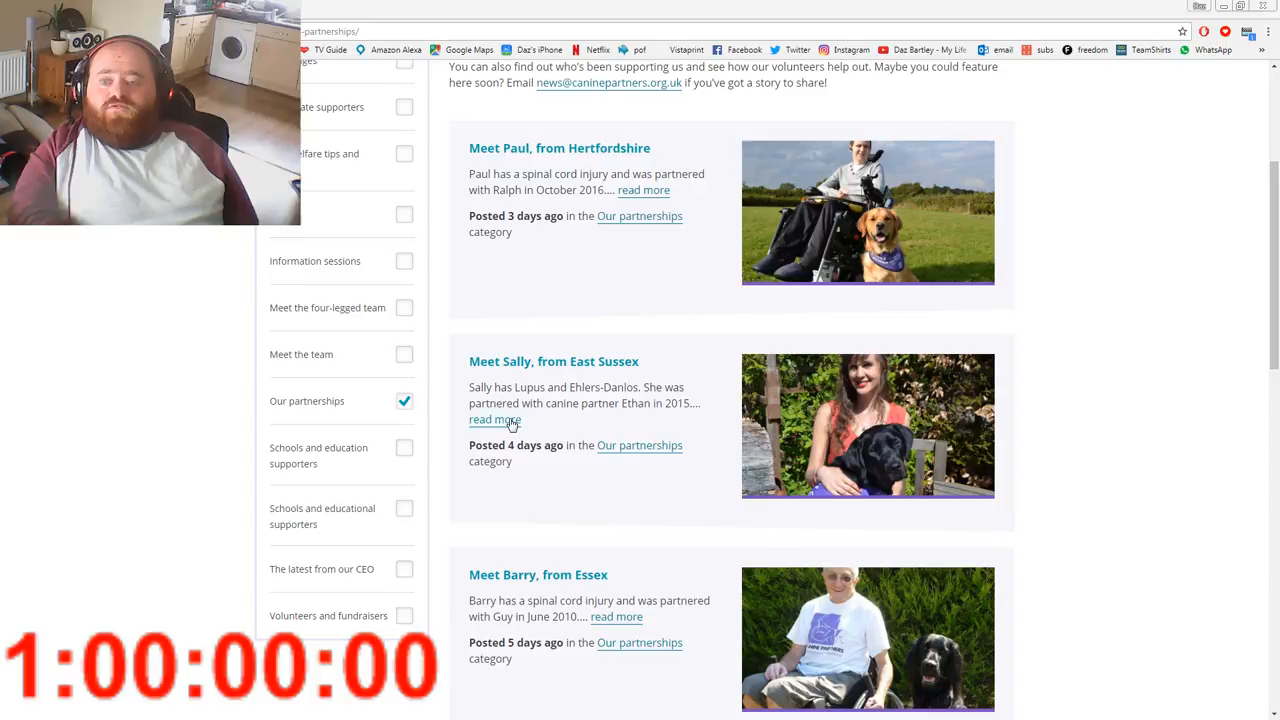
left_click(496, 420)
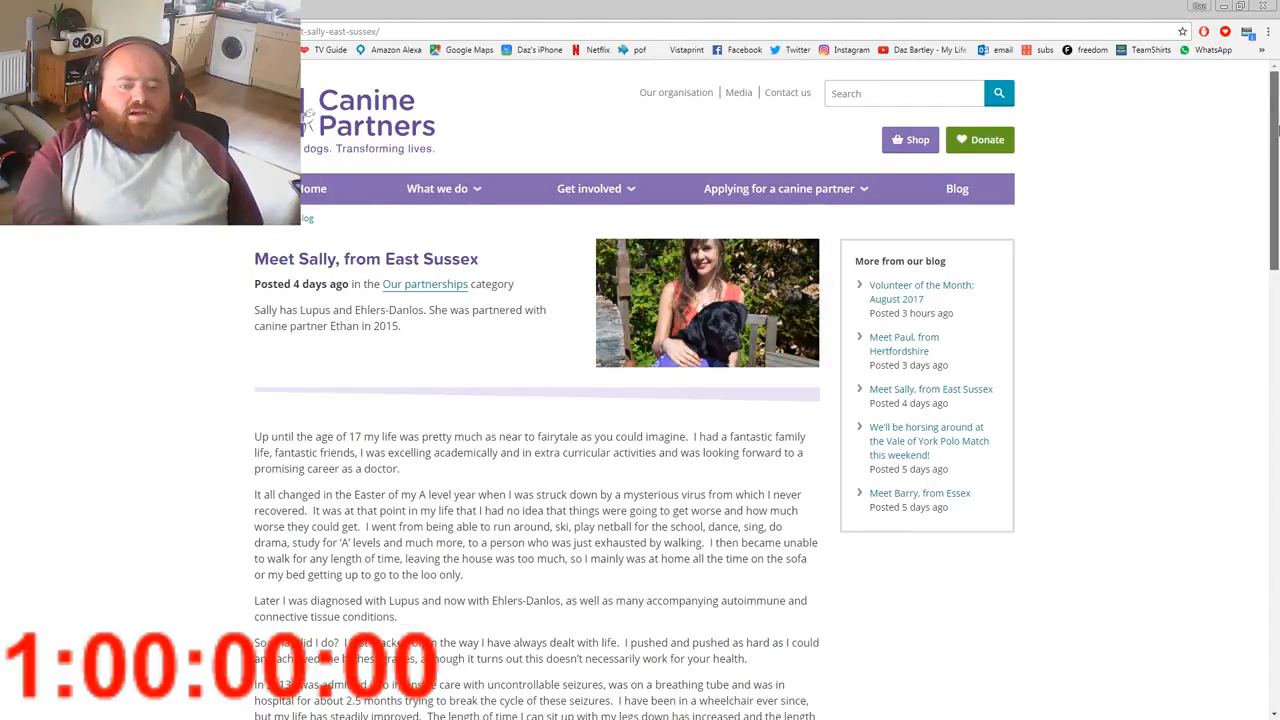
Step: Scroll down Sally's story to her account of life before illness
scroll("down", 3)
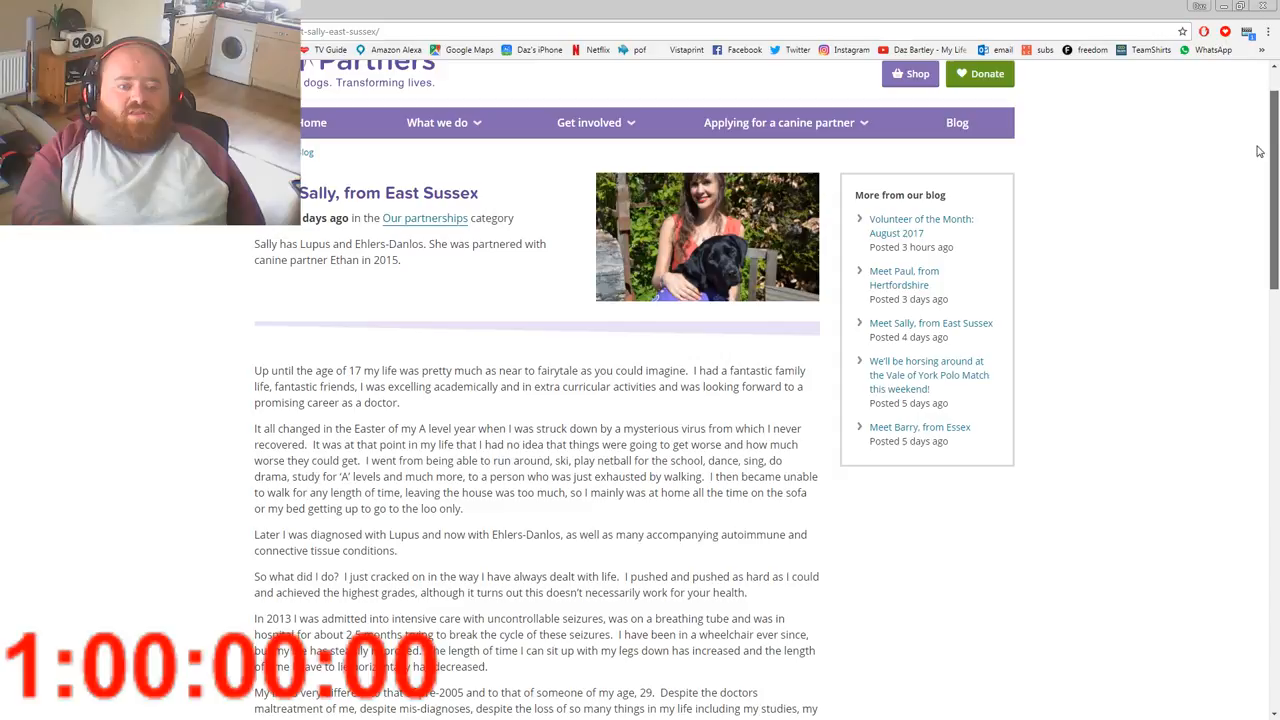
scroll("down", 3)
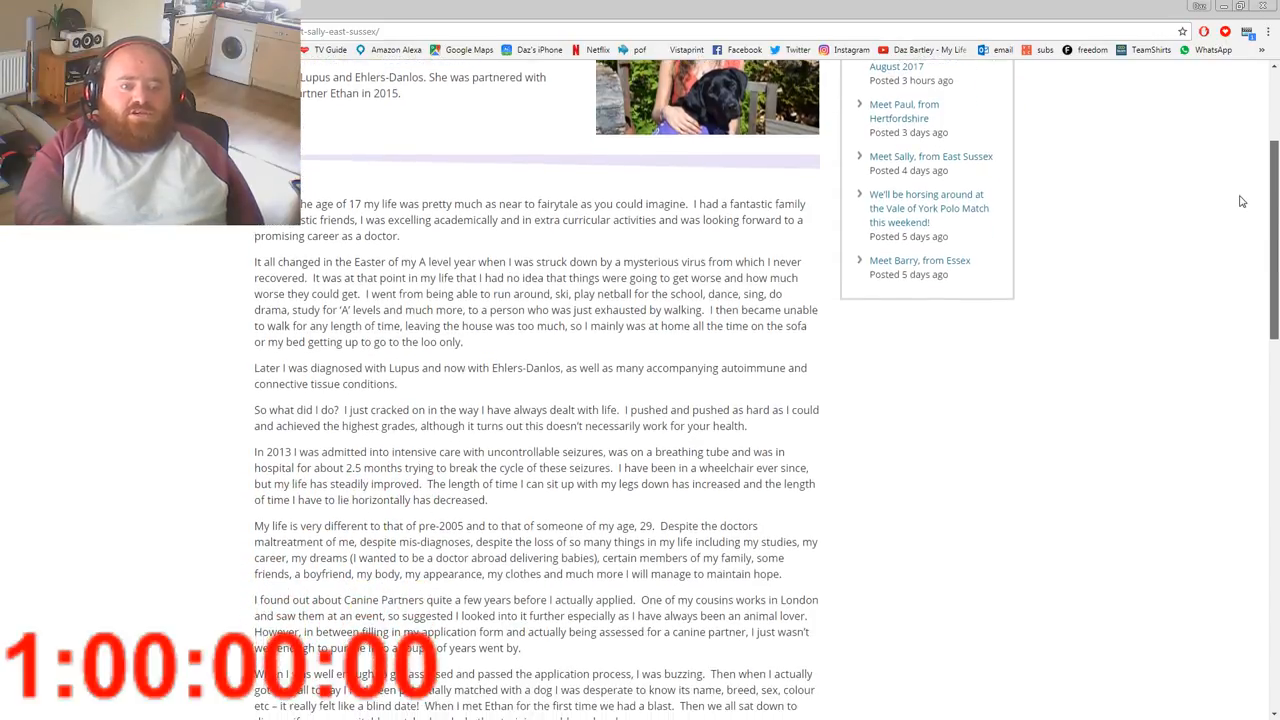
scroll("down", 3)
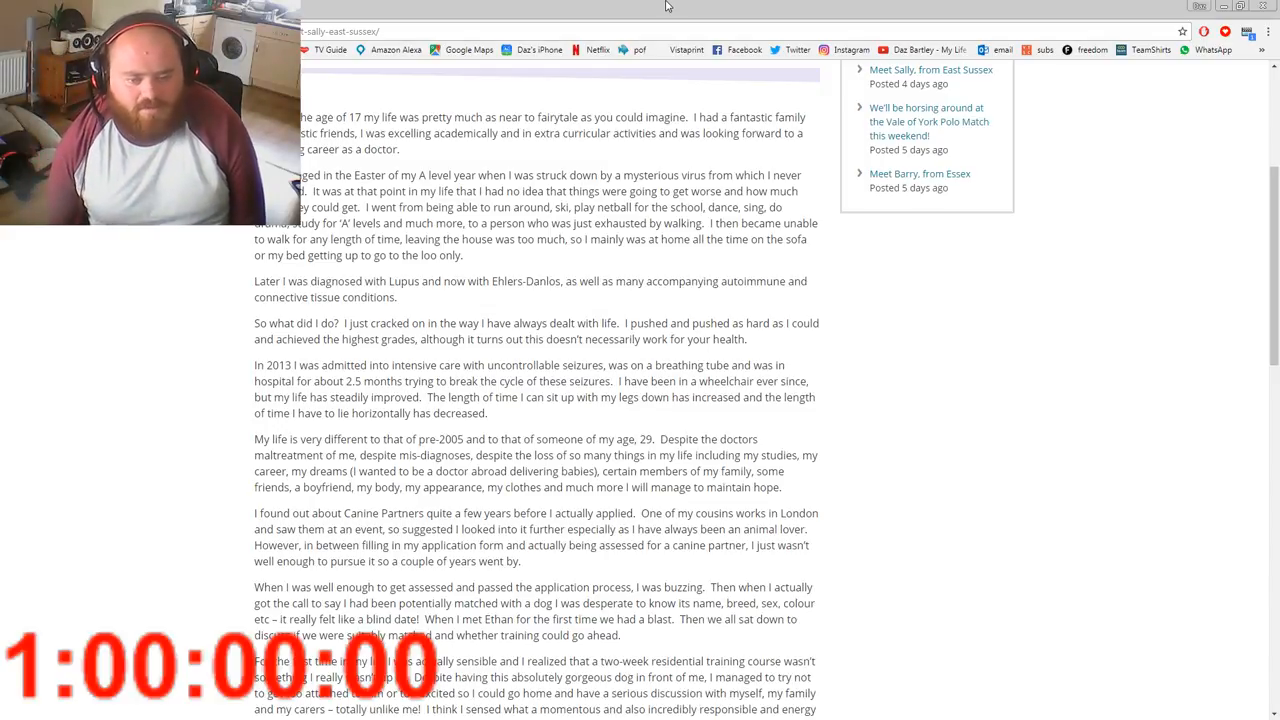
scroll("down", 3)
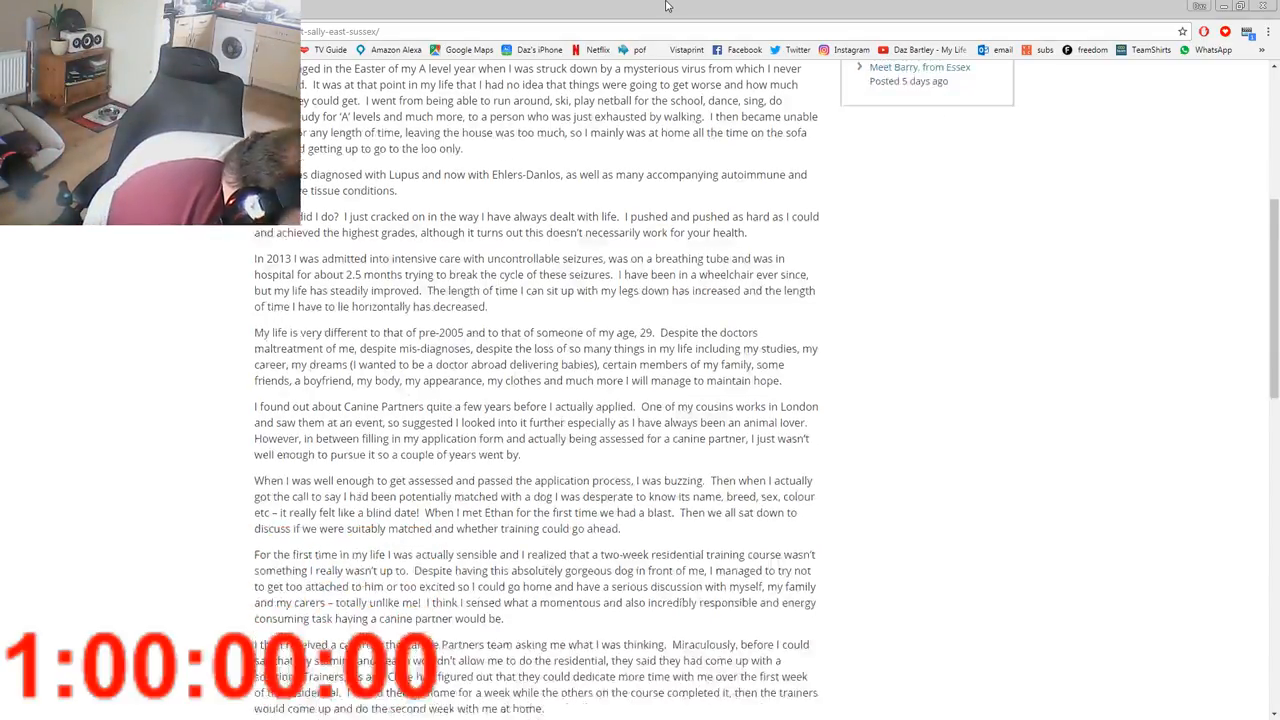
scroll("down", 3)
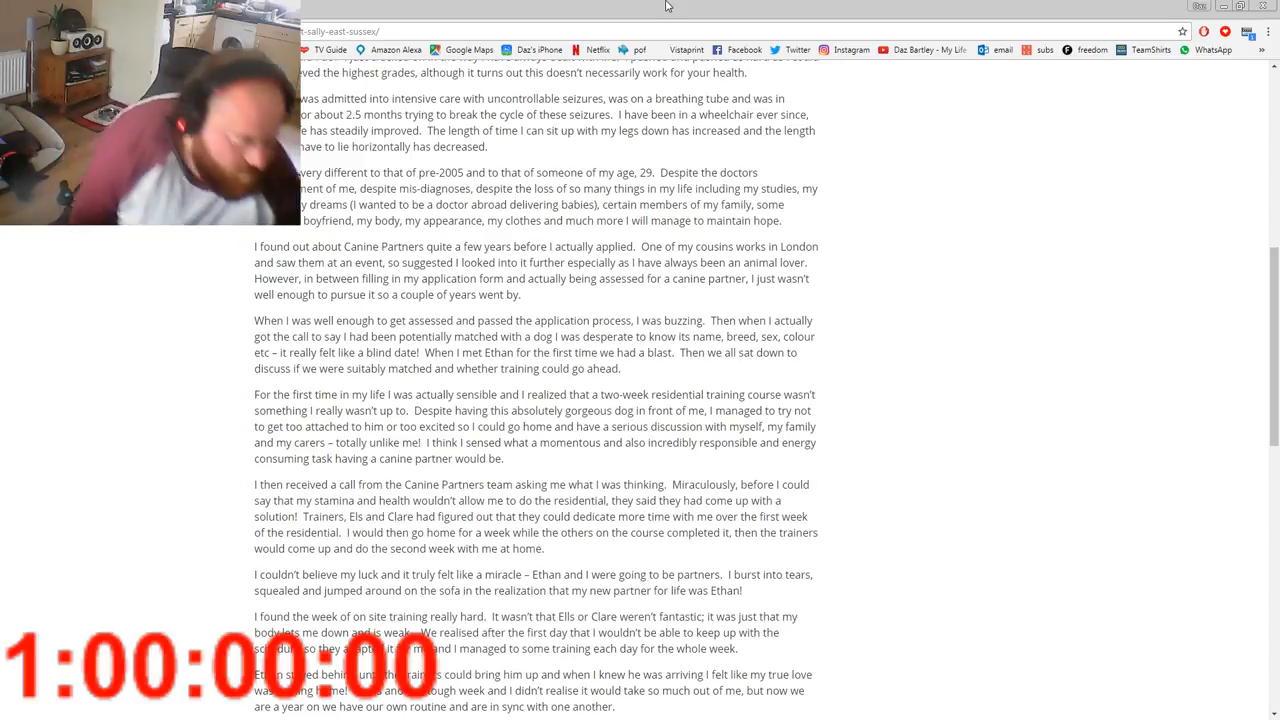
scroll("down", 3)
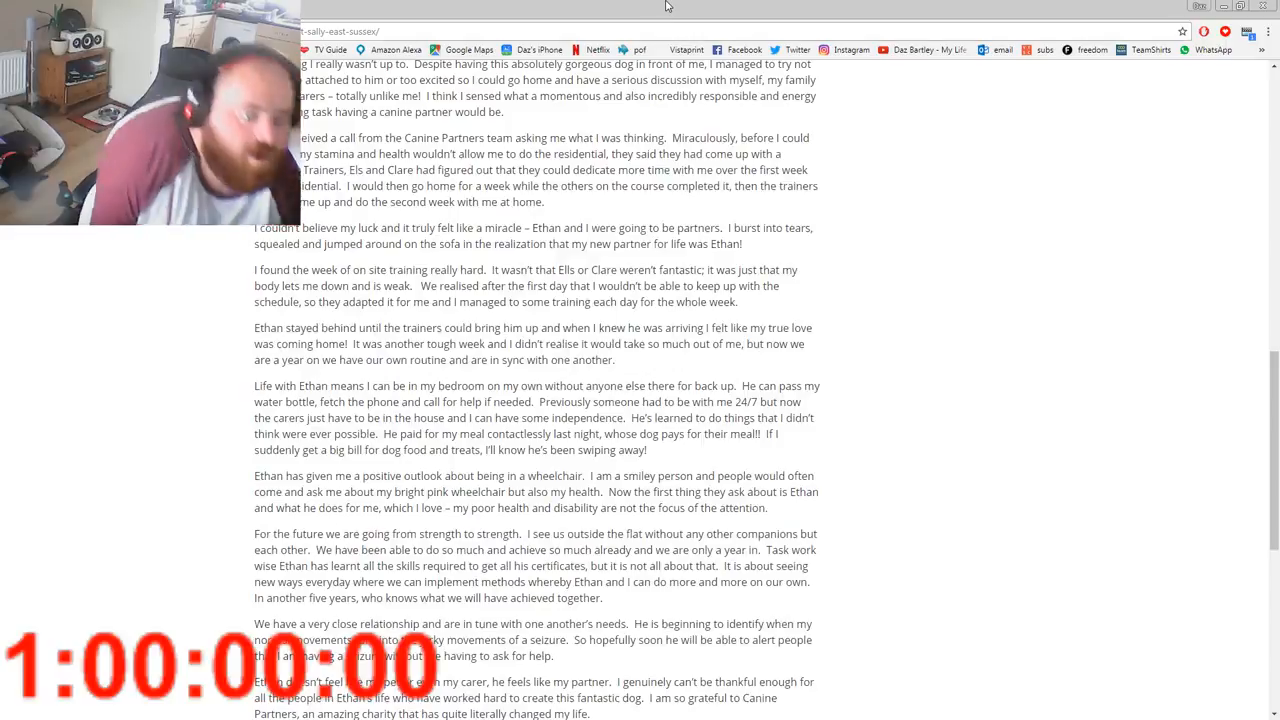